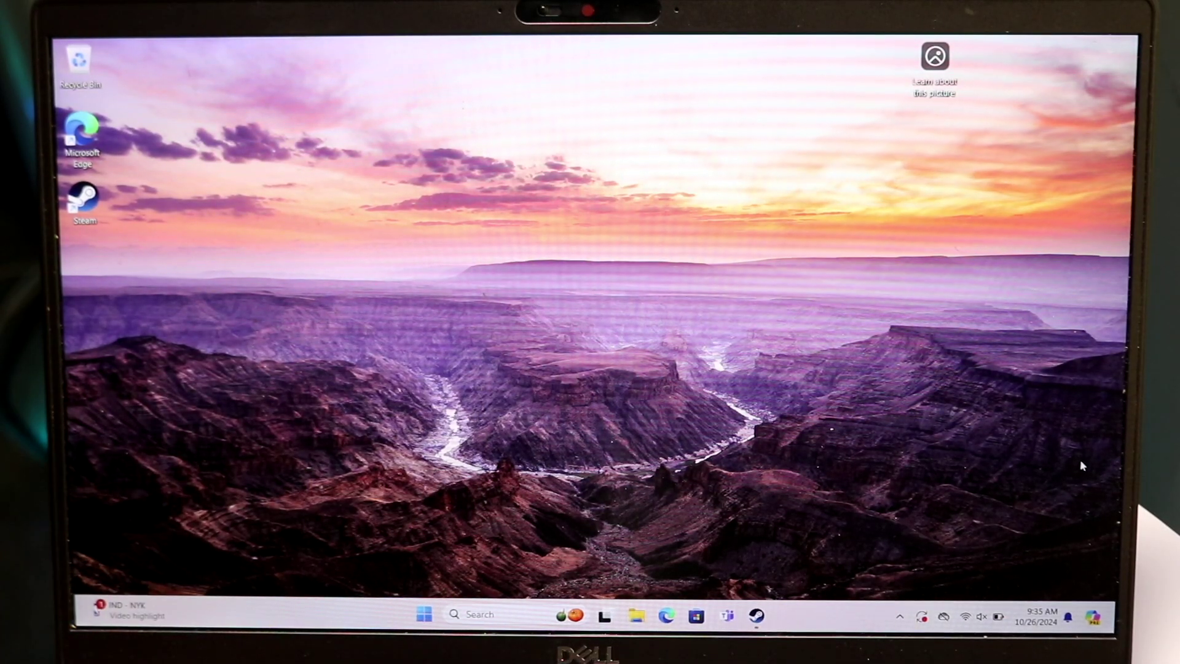
{"action": "mouse_move", "coordinate": [628, 406]}
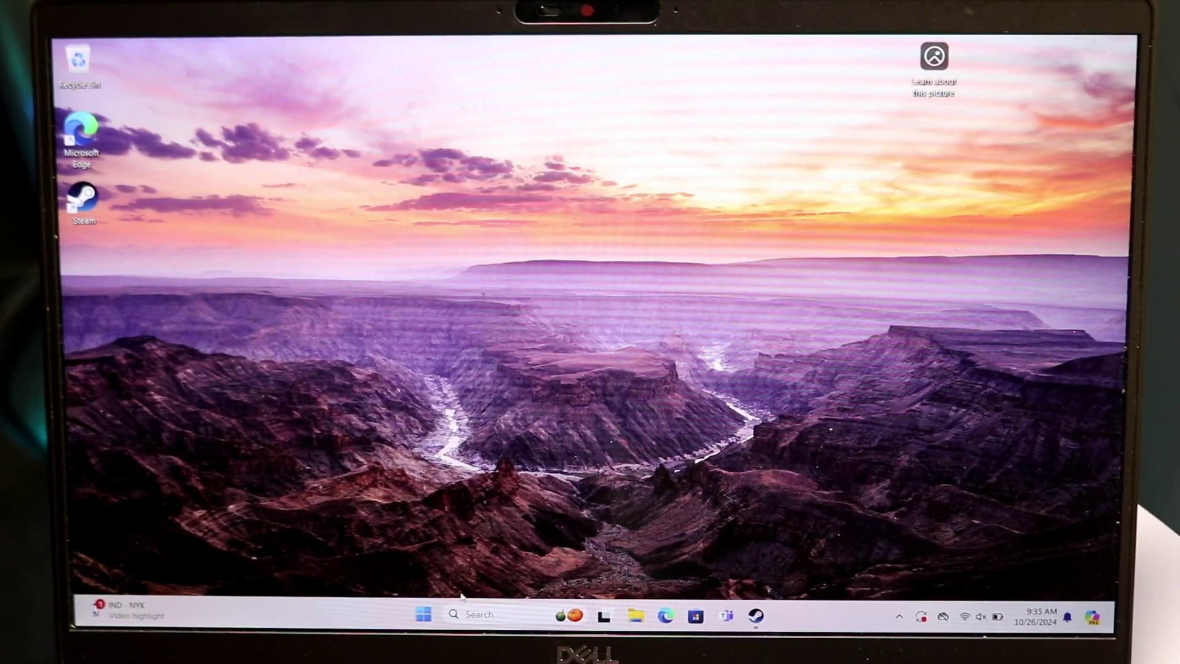
Step: Launch the Settings app from the Start menu's pinned apps
{"action": "left_click", "coordinate": [421, 615]}
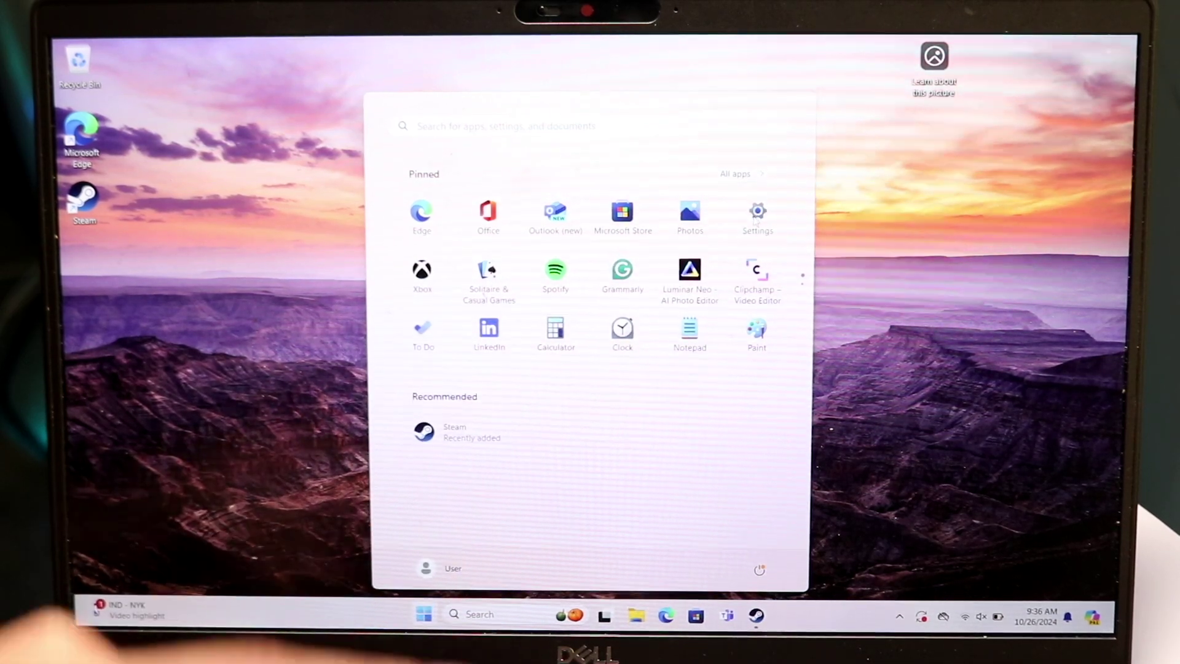
{"action": "left_click", "coordinate": [758, 212]}
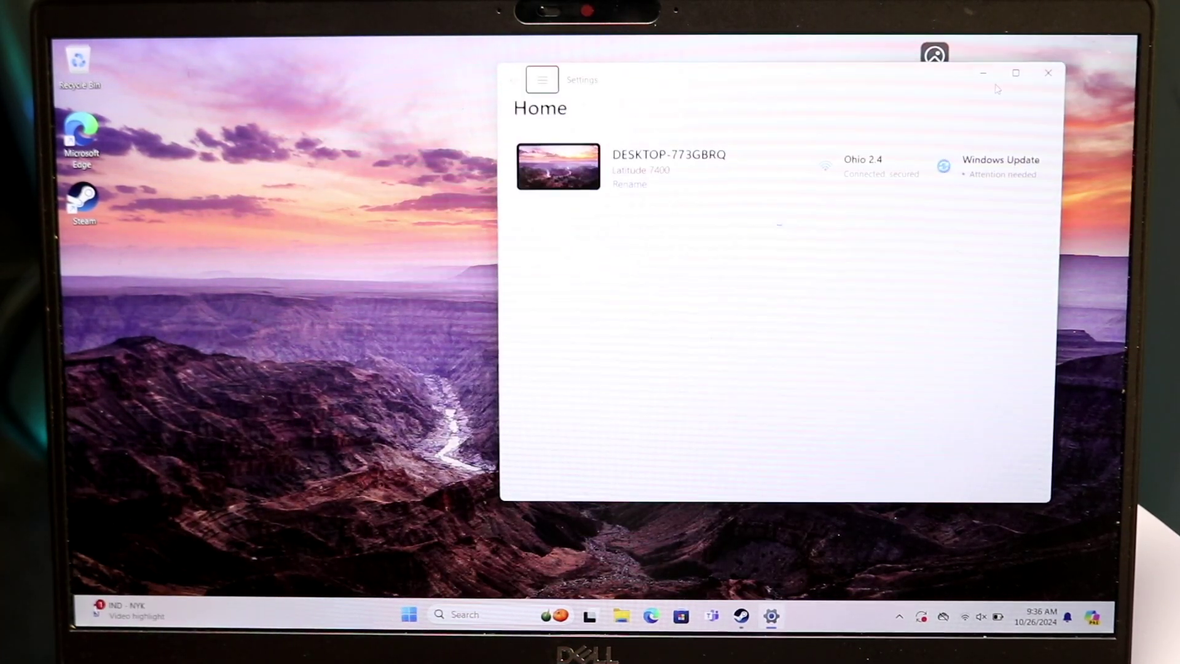
Step: Maximize Settings and navigate to Accounts > Sign-in options
{"action": "left_click", "coordinate": [1015, 73]}
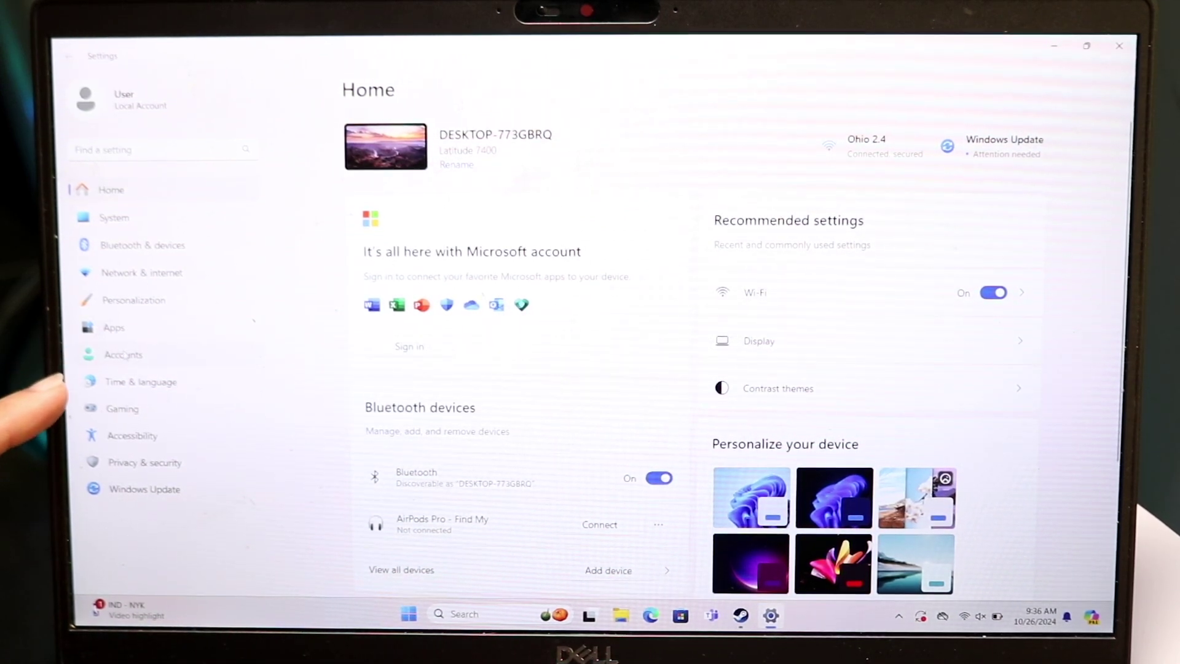
{"action": "left_click", "coordinate": [123, 354]}
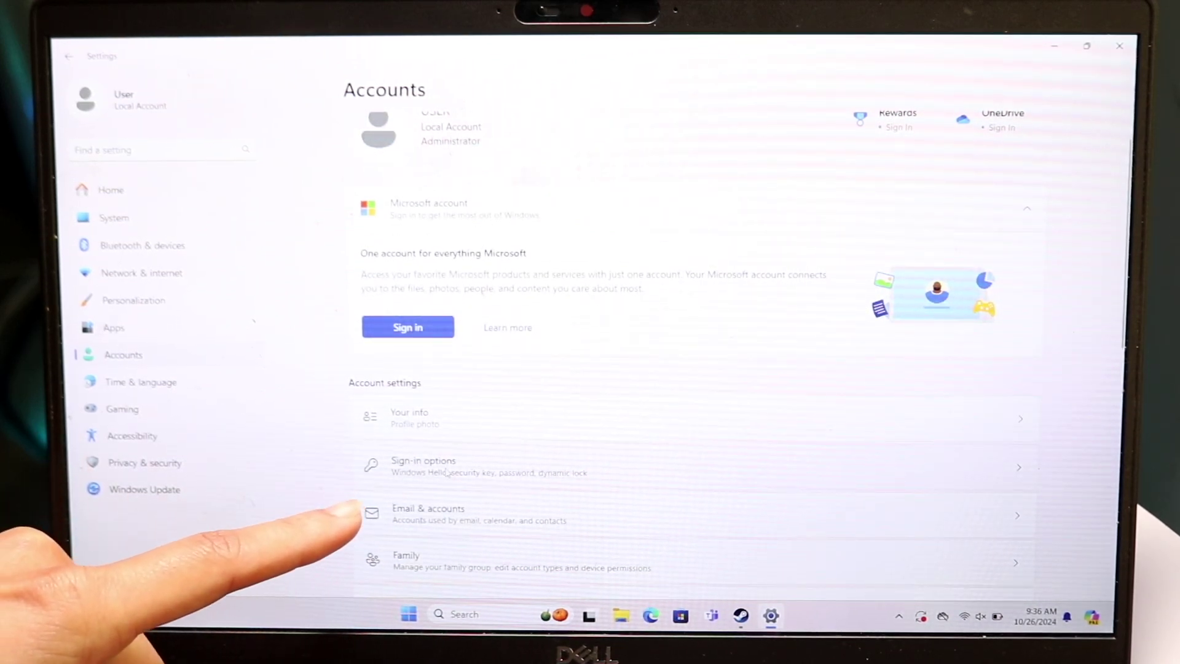
{"action": "left_click", "coordinate": [423, 465]}
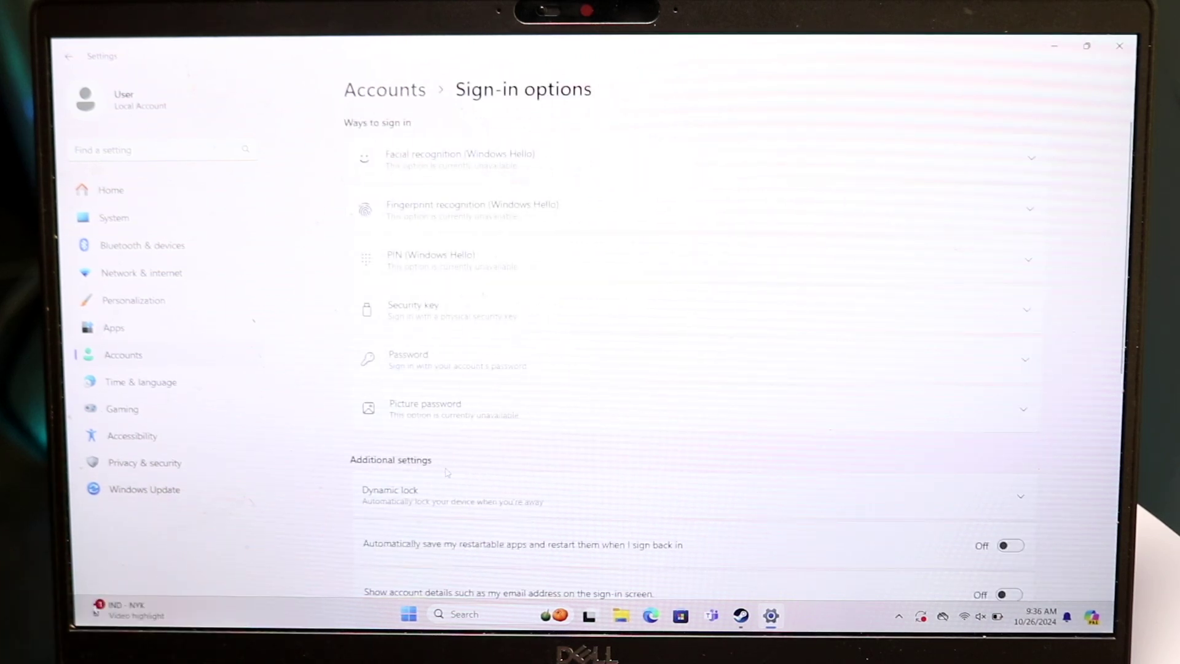